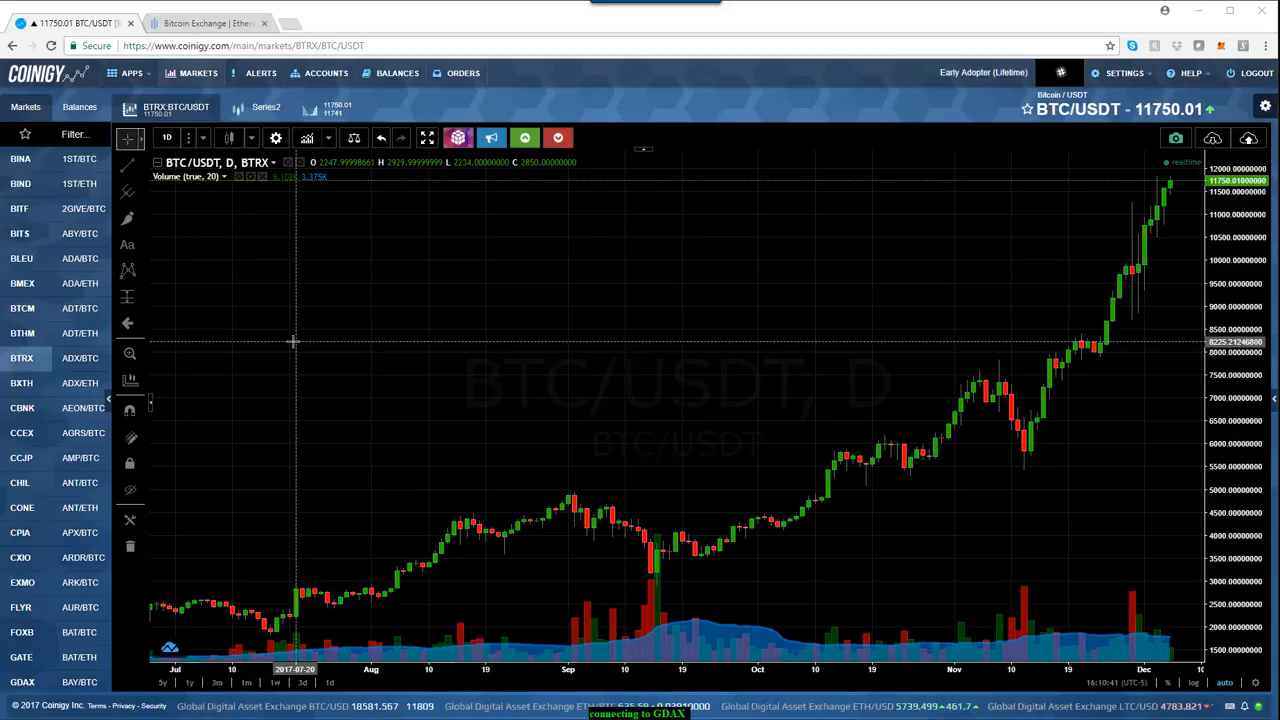
mouse_move(279, 297)
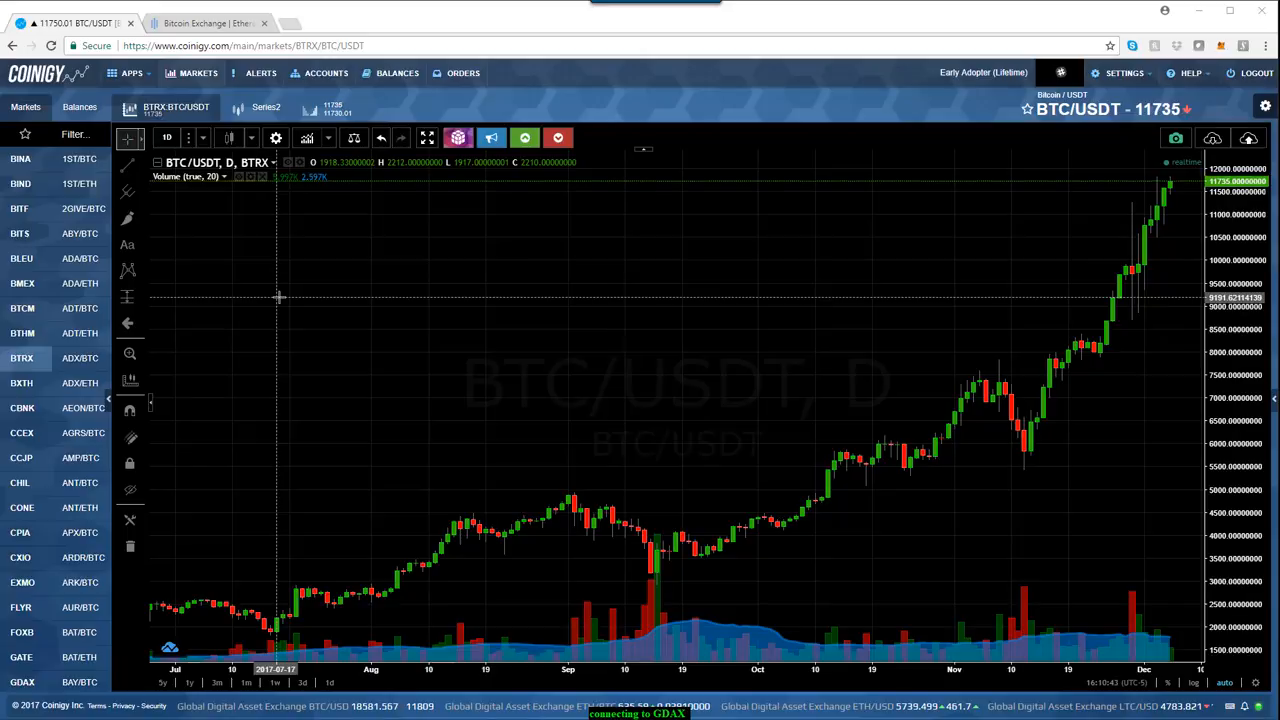
Switch from the Coinigy chart to GDAX's API key creation page.
click(207, 23)
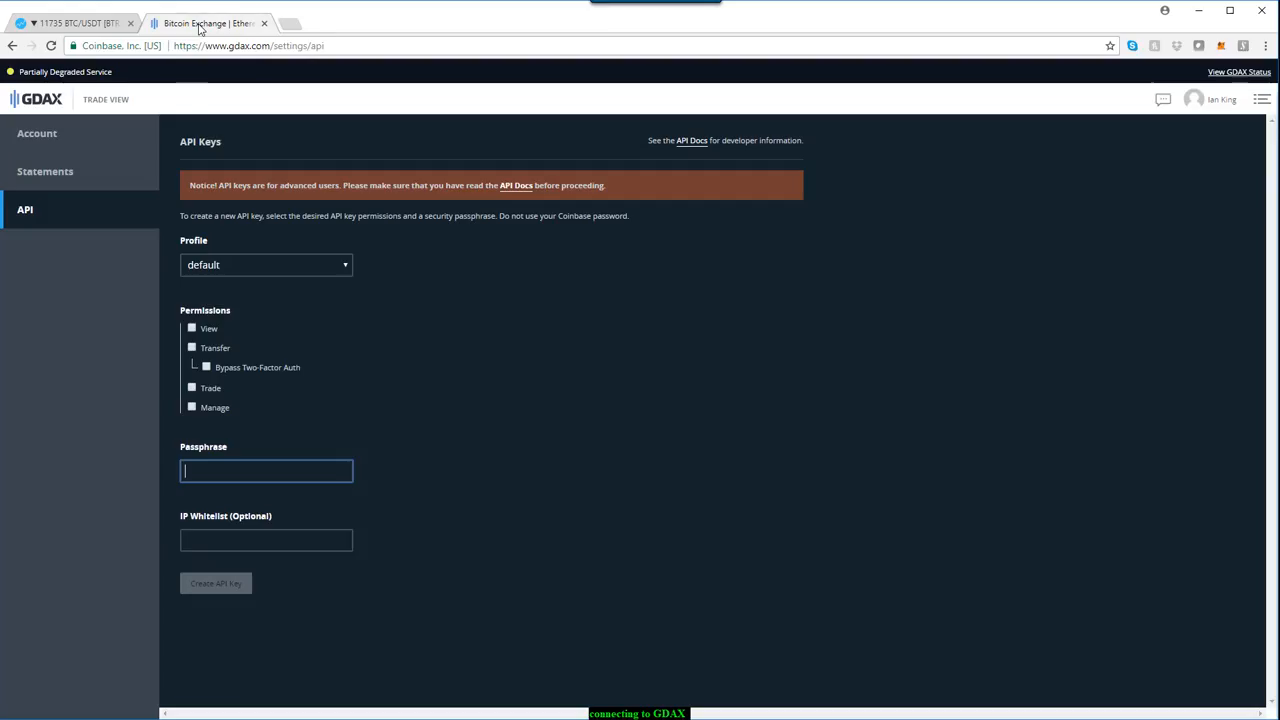
mouse_move(68, 477)
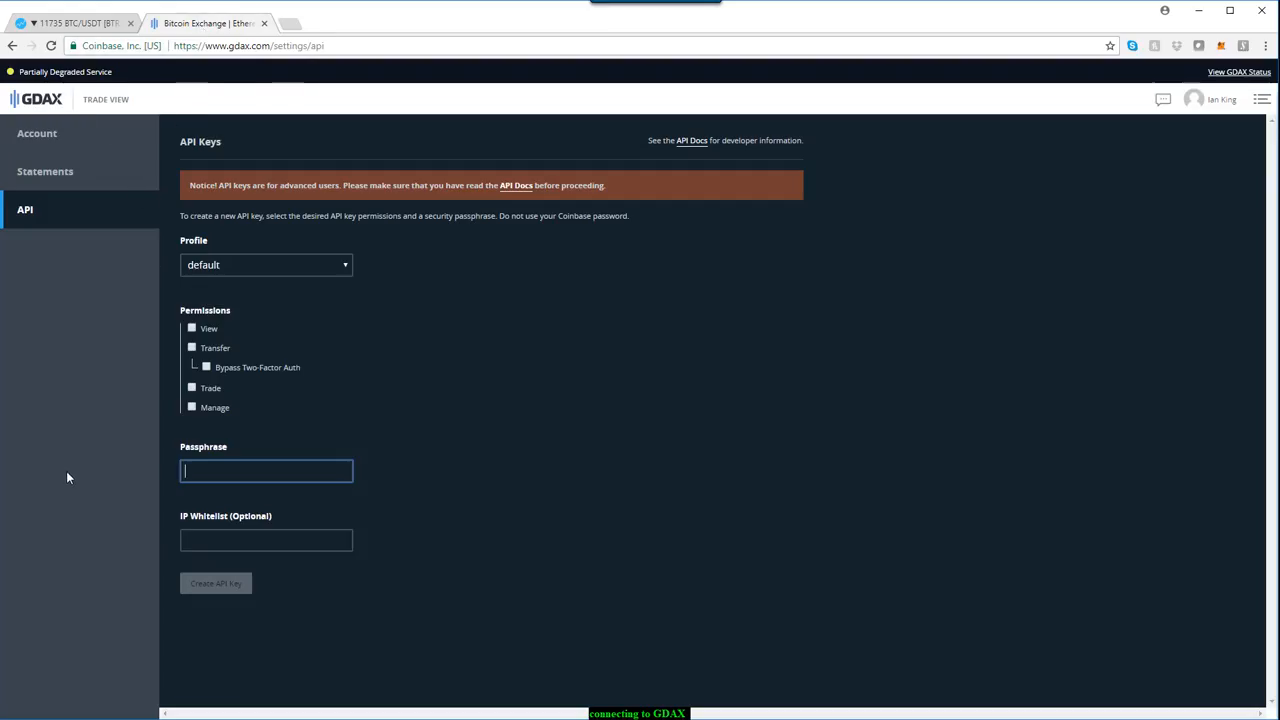
mouse_move(1098, 328)
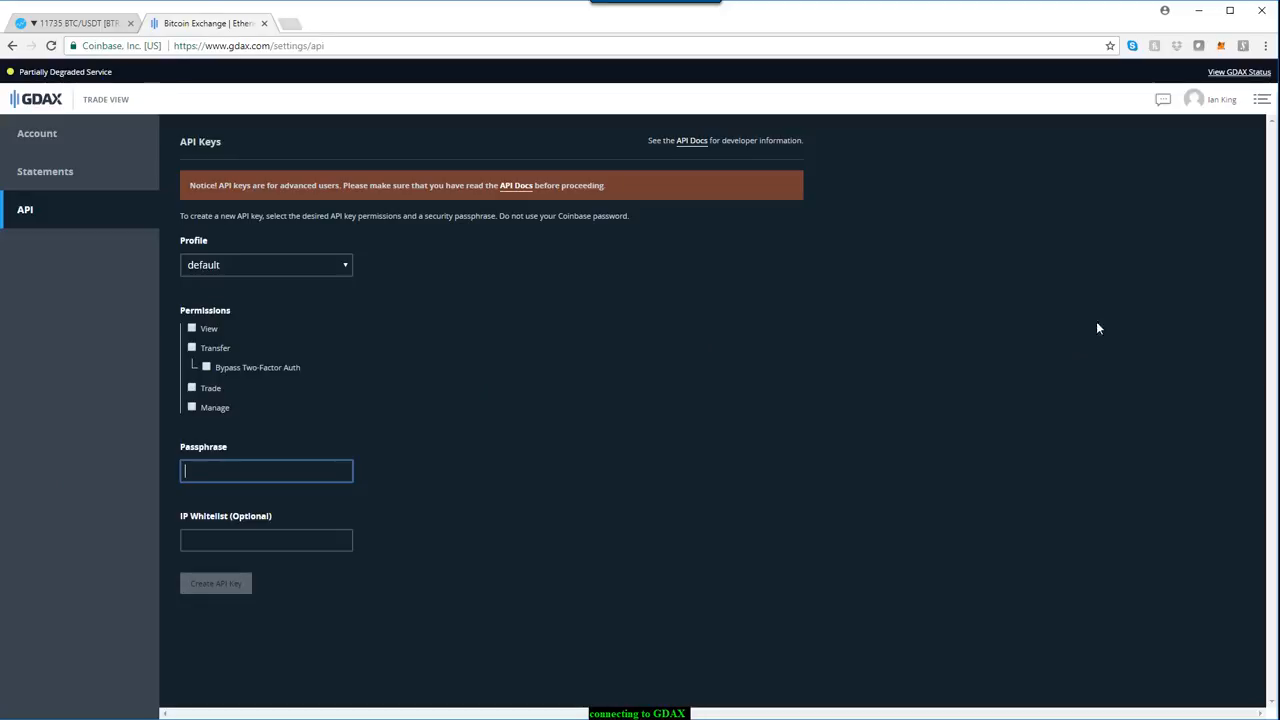
click(1262, 99)
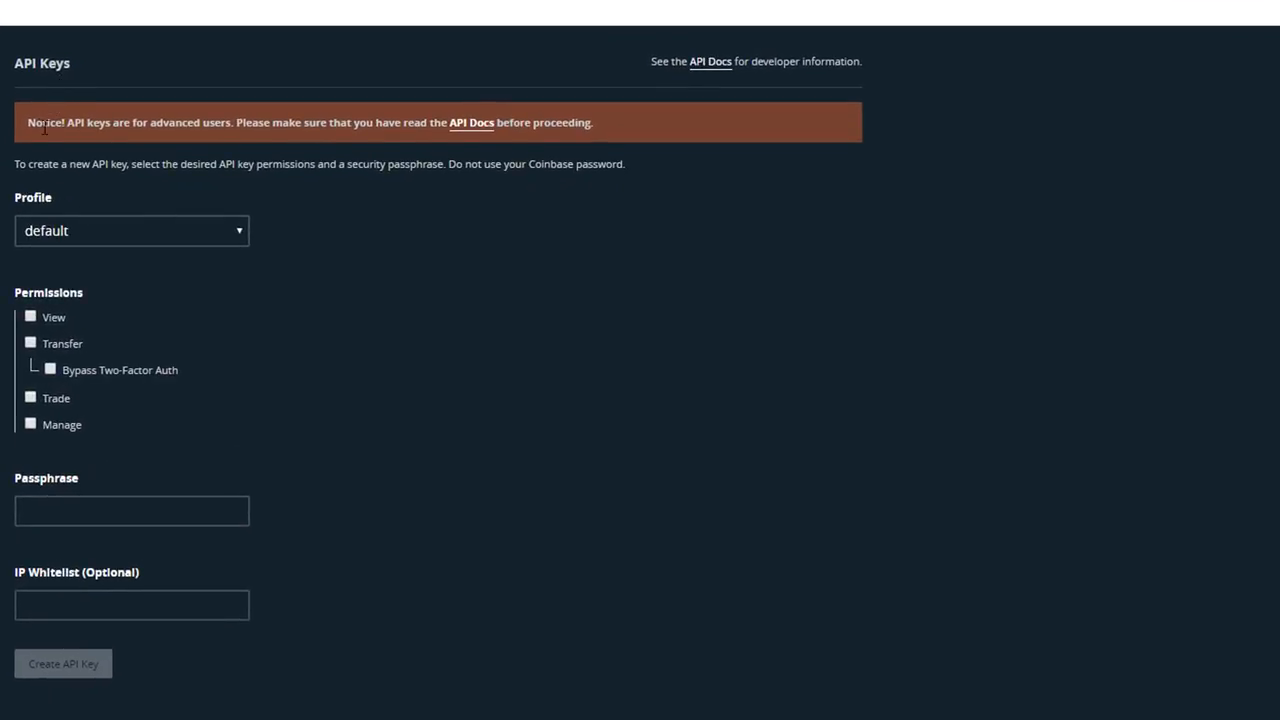
mouse_move(52, 272)
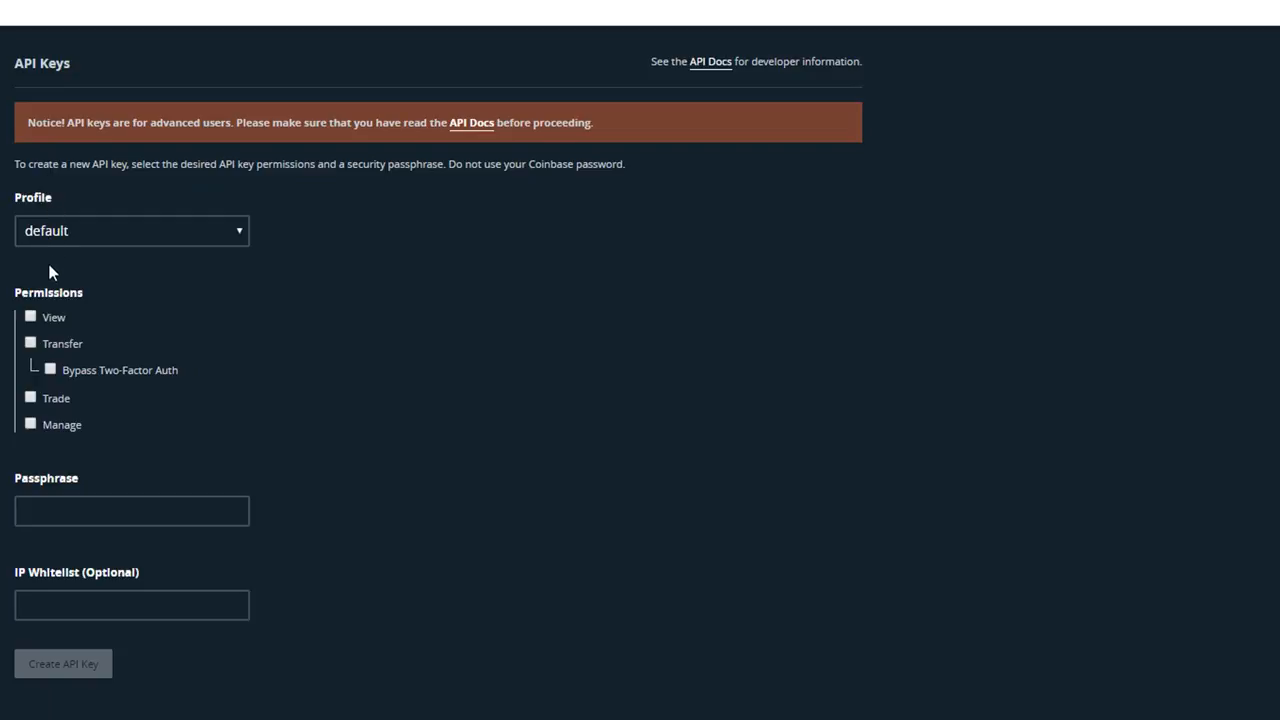
click(30, 316)
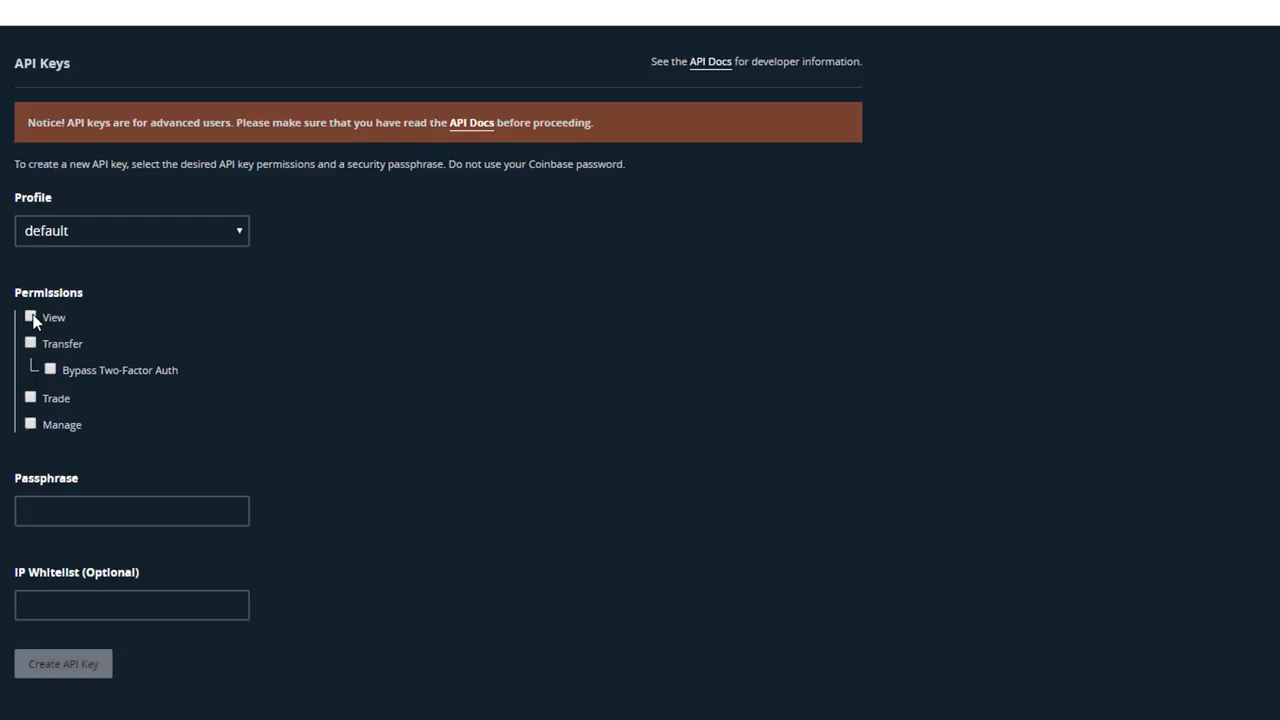
click(30, 316)
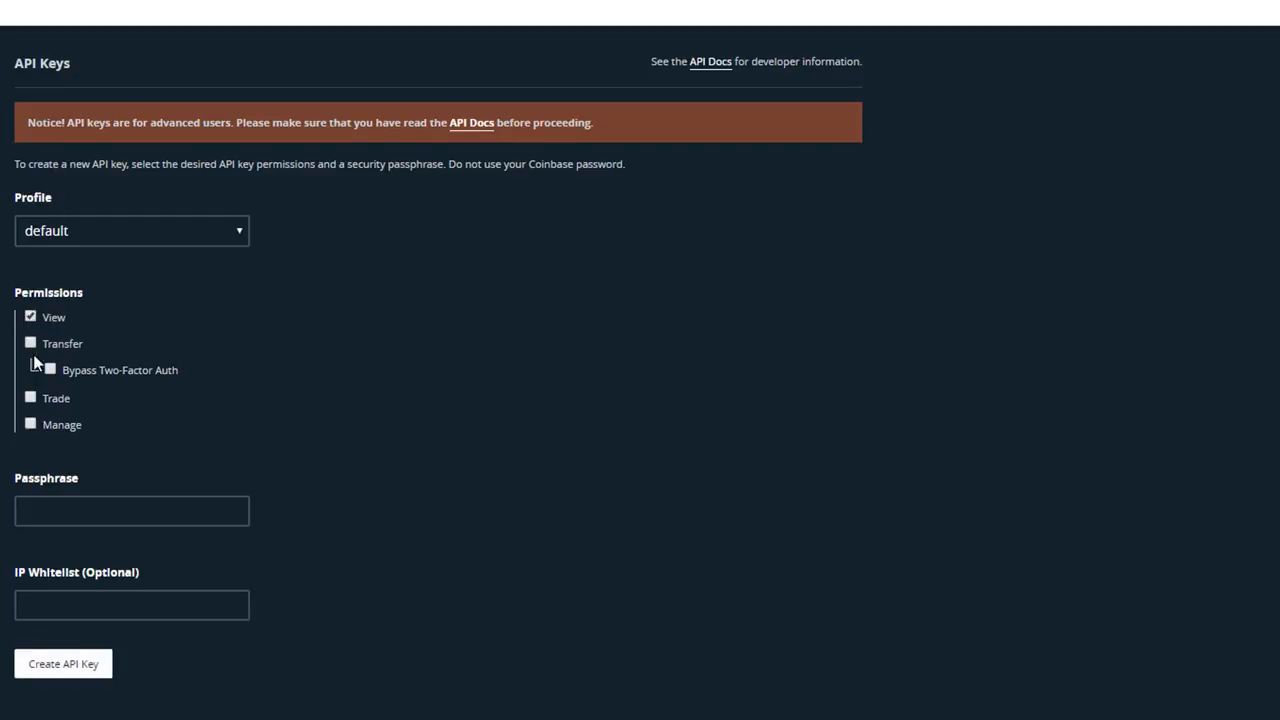
click(30, 397)
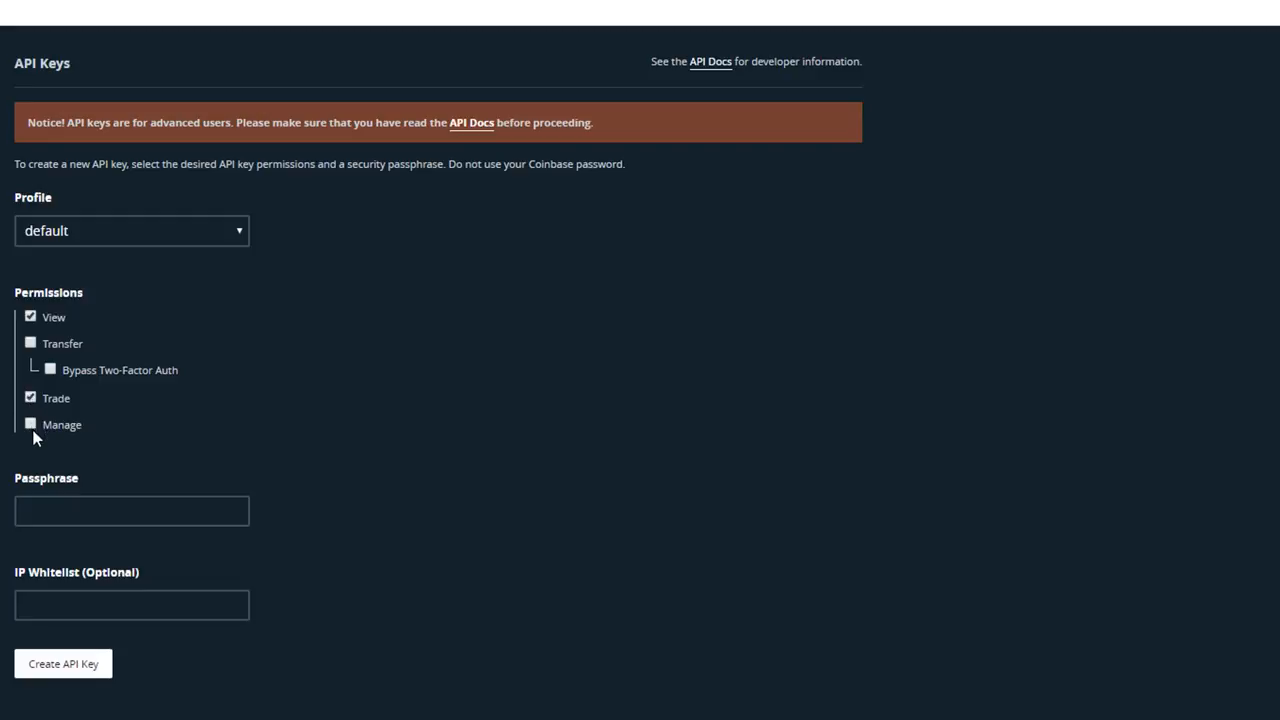
click(30, 423)
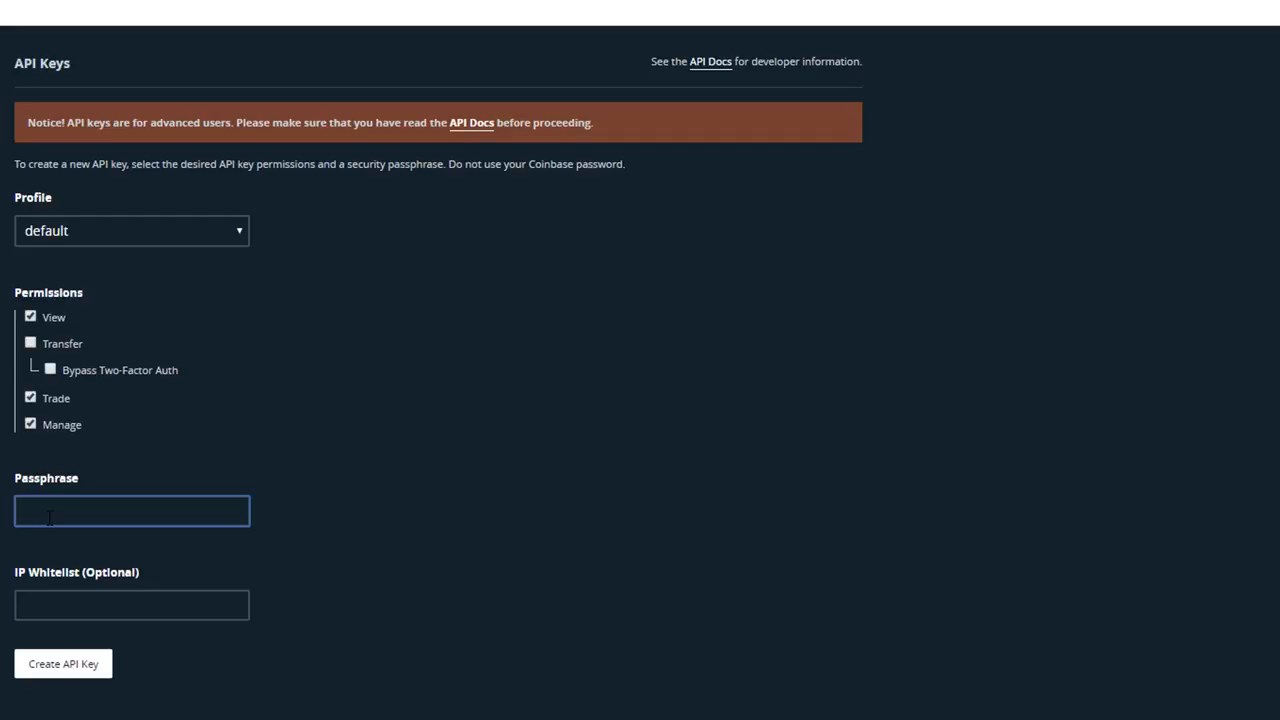
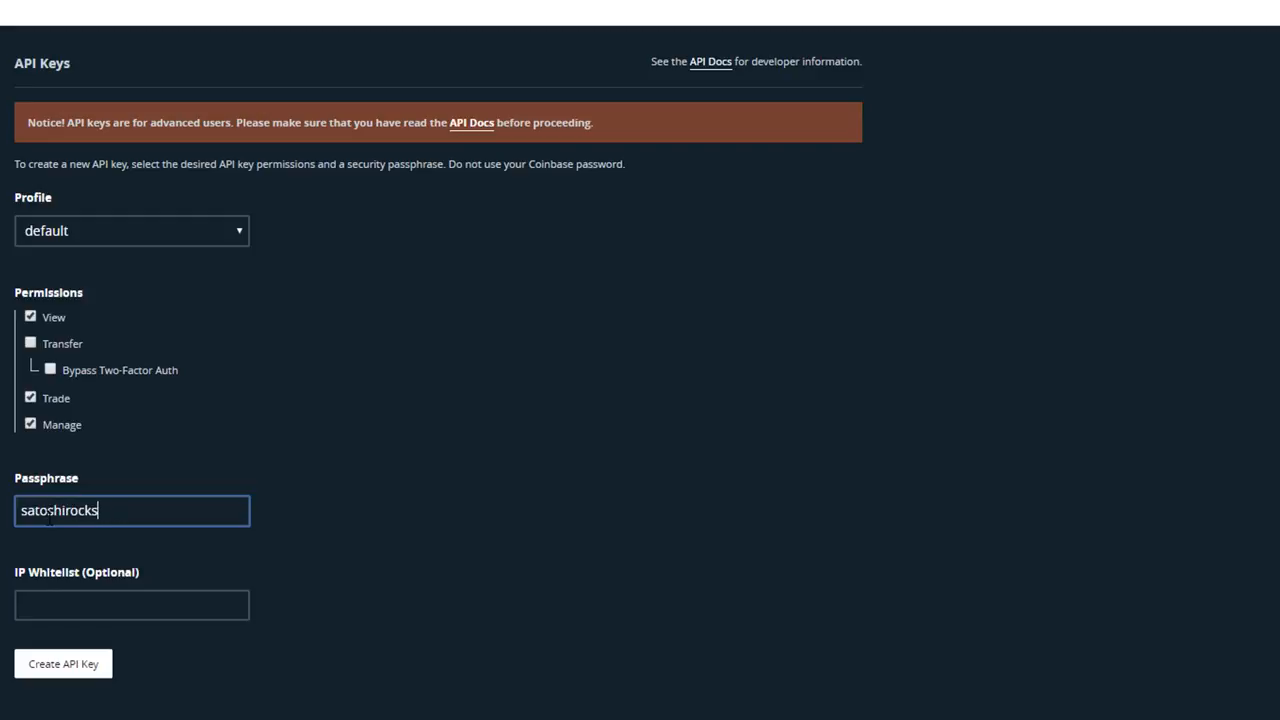
click(63, 663)
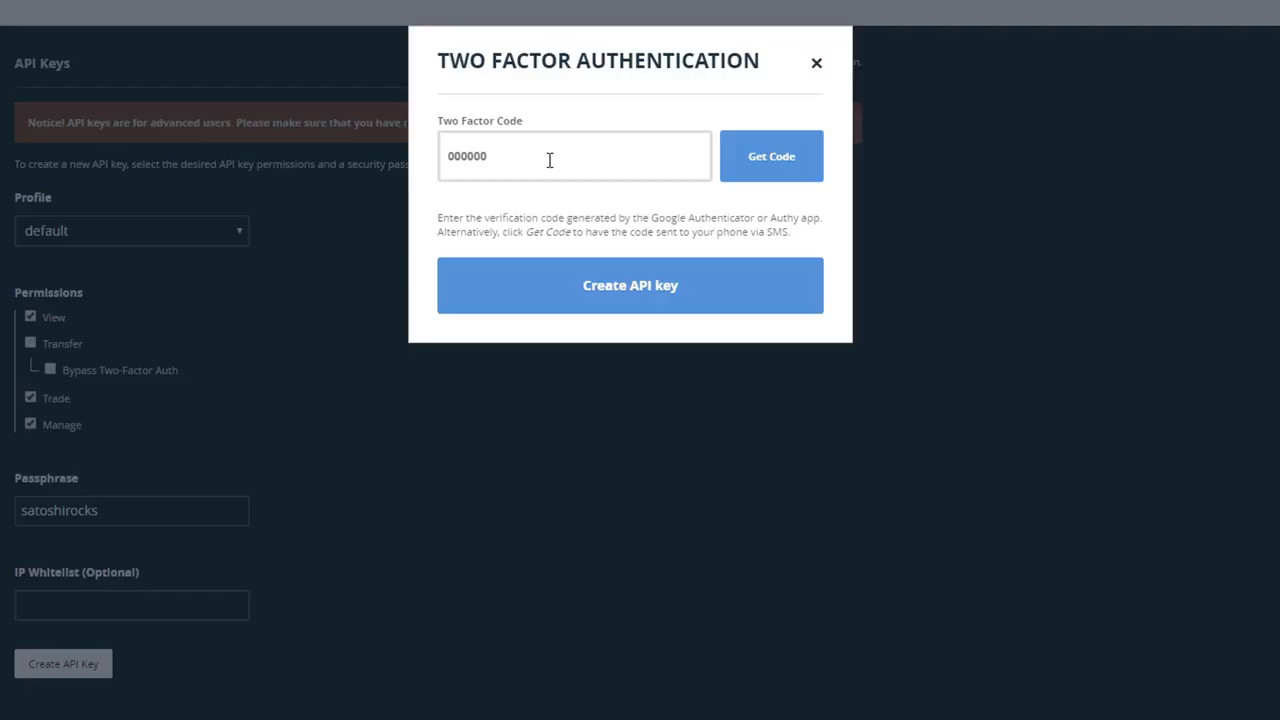
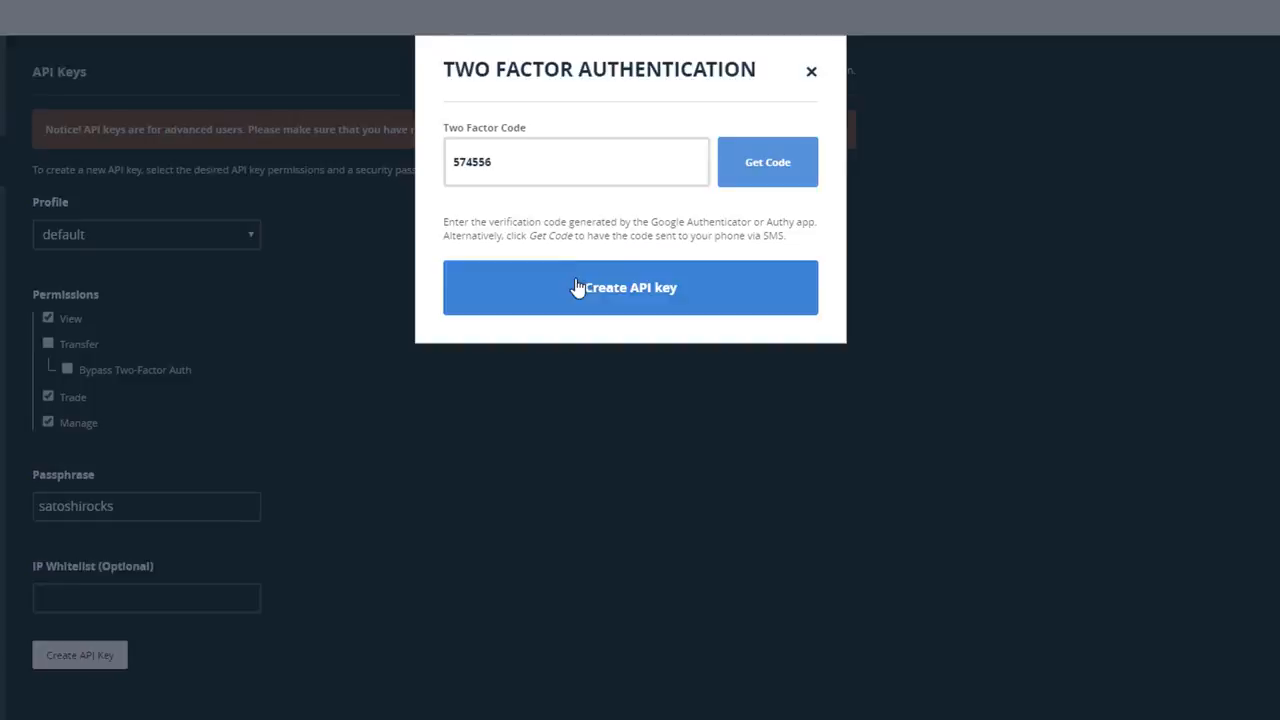
click(630, 287)
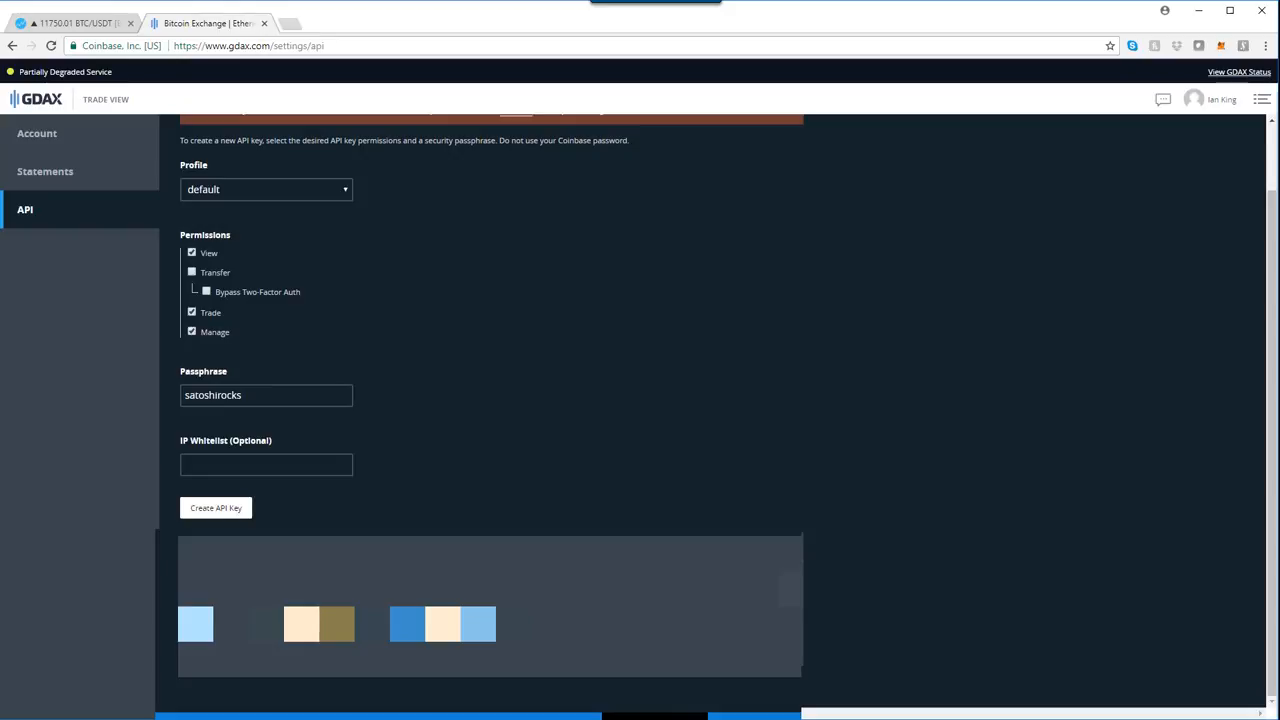
mouse_move(746, 456)
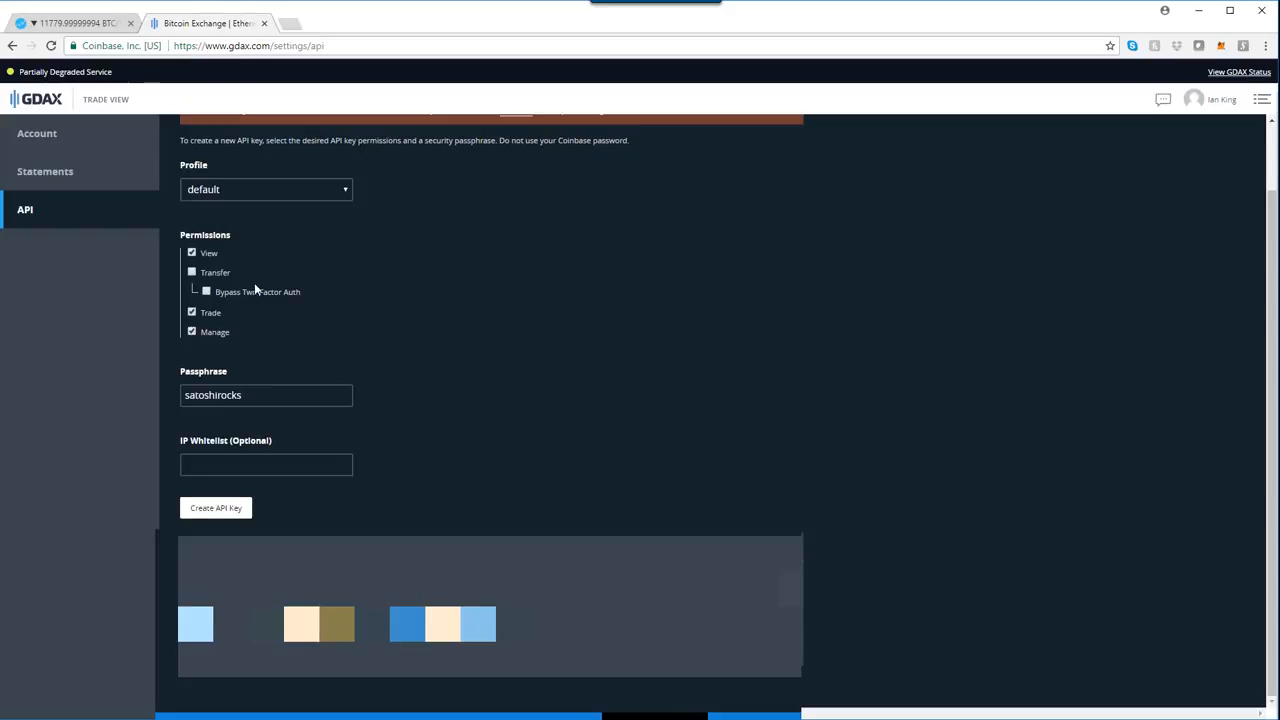
Go to Coinigy's Accounts page and start a new exchange account, listing supported exchanges.
click(207, 23)
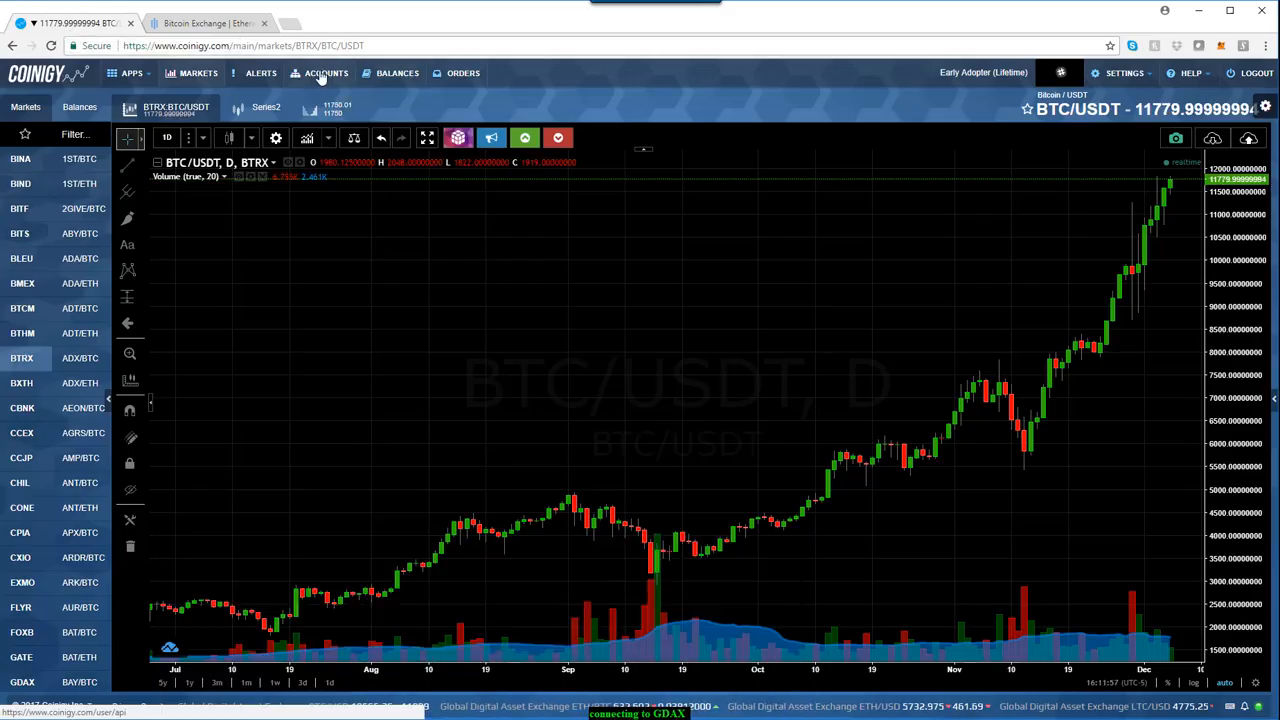
click(326, 72)
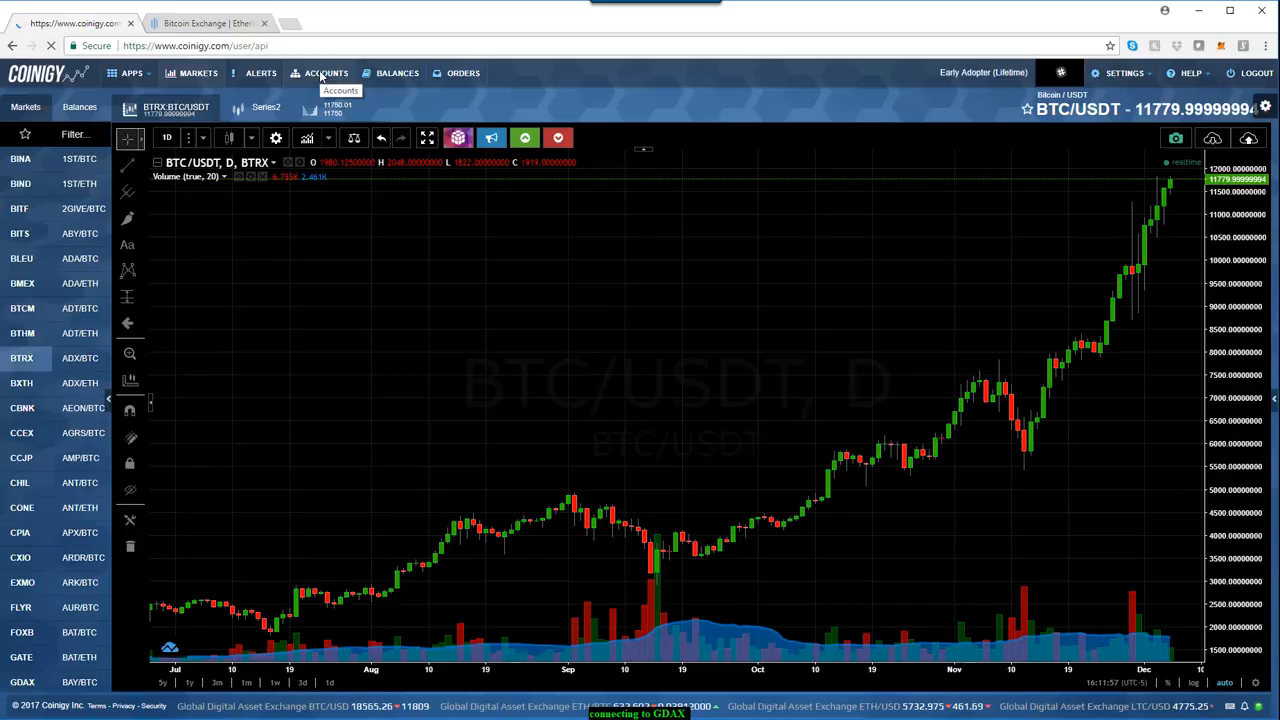
click(326, 72)
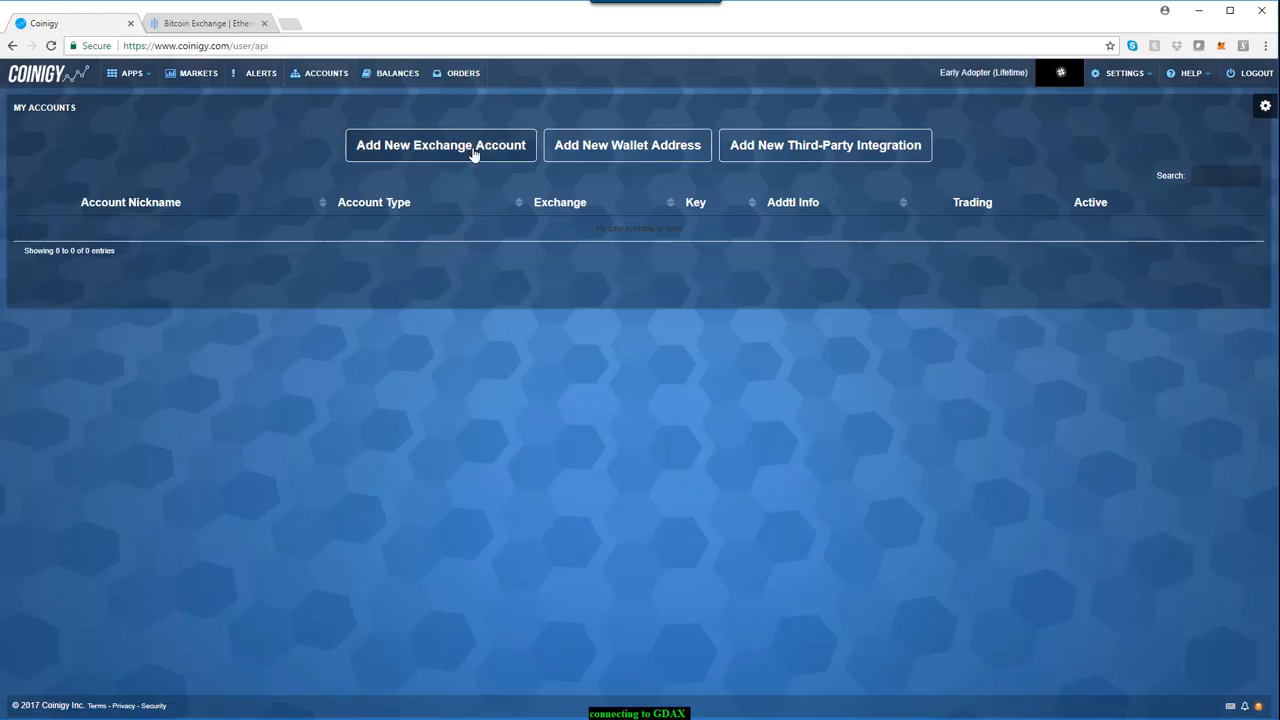
click(440, 145)
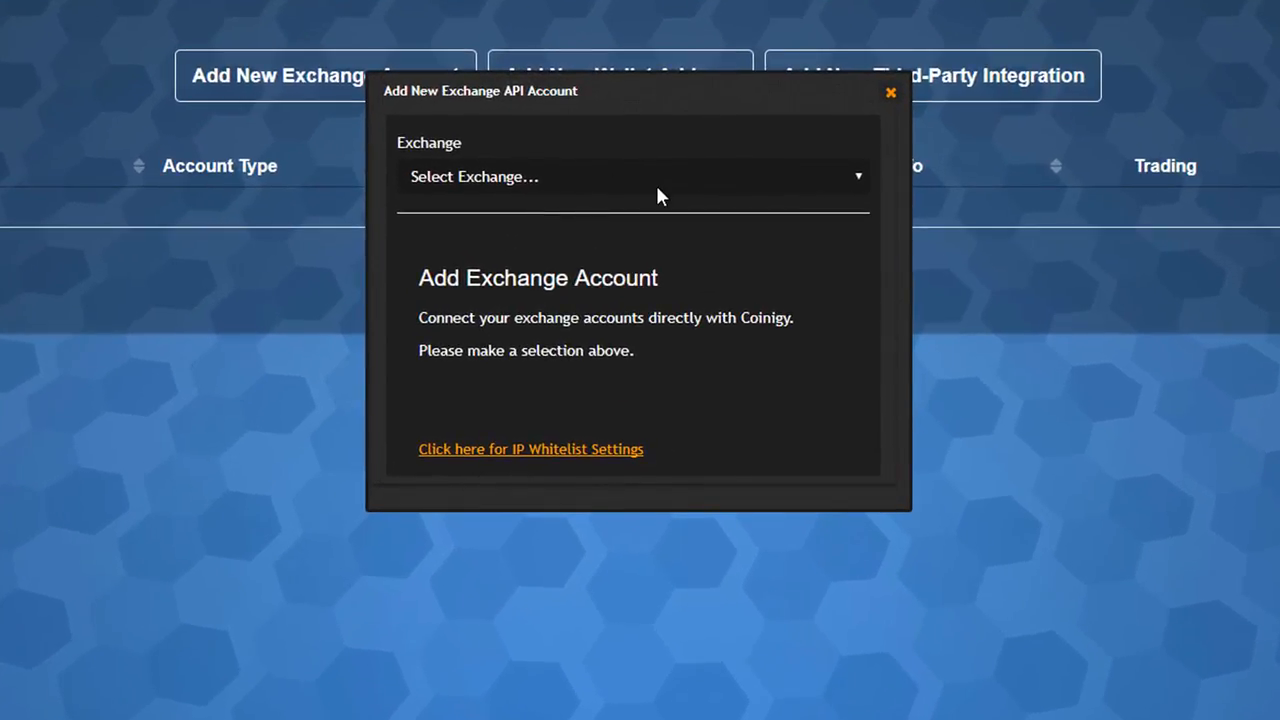
click(633, 176)
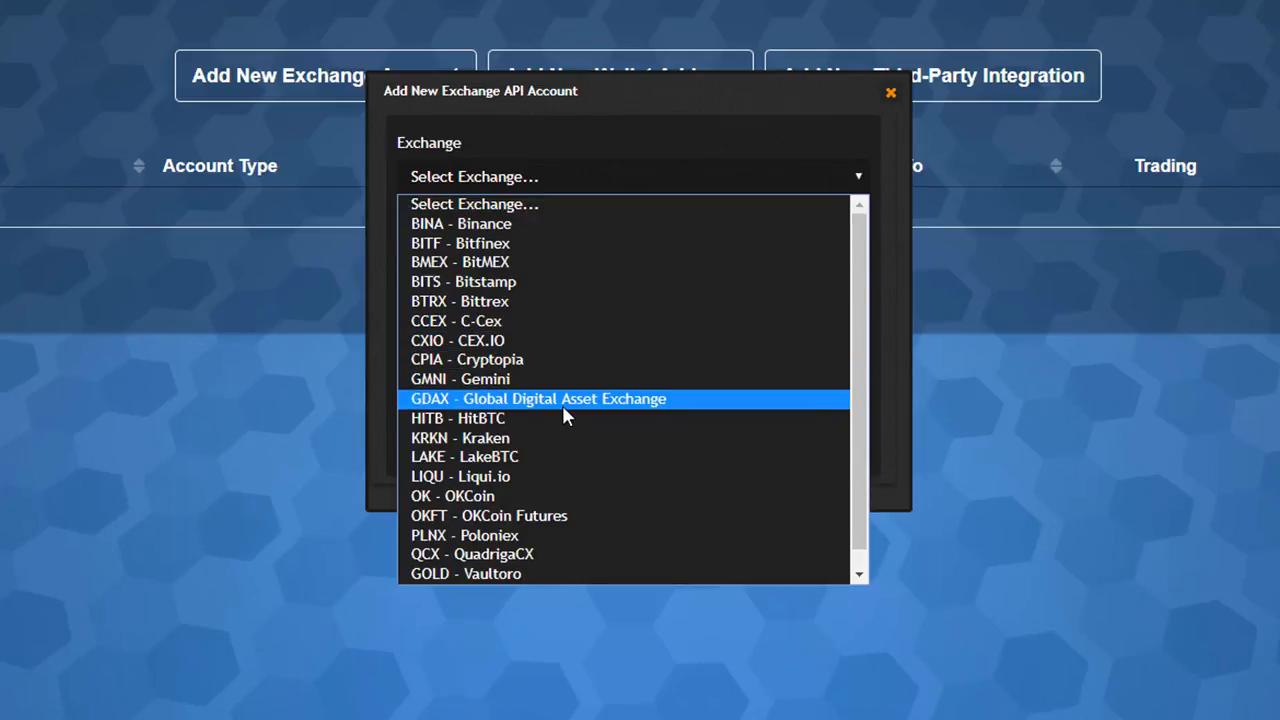
Choose GDAX - Global Digital Asset Exchange and nickname the account 'coinigy_gdax'.
click(538, 398)
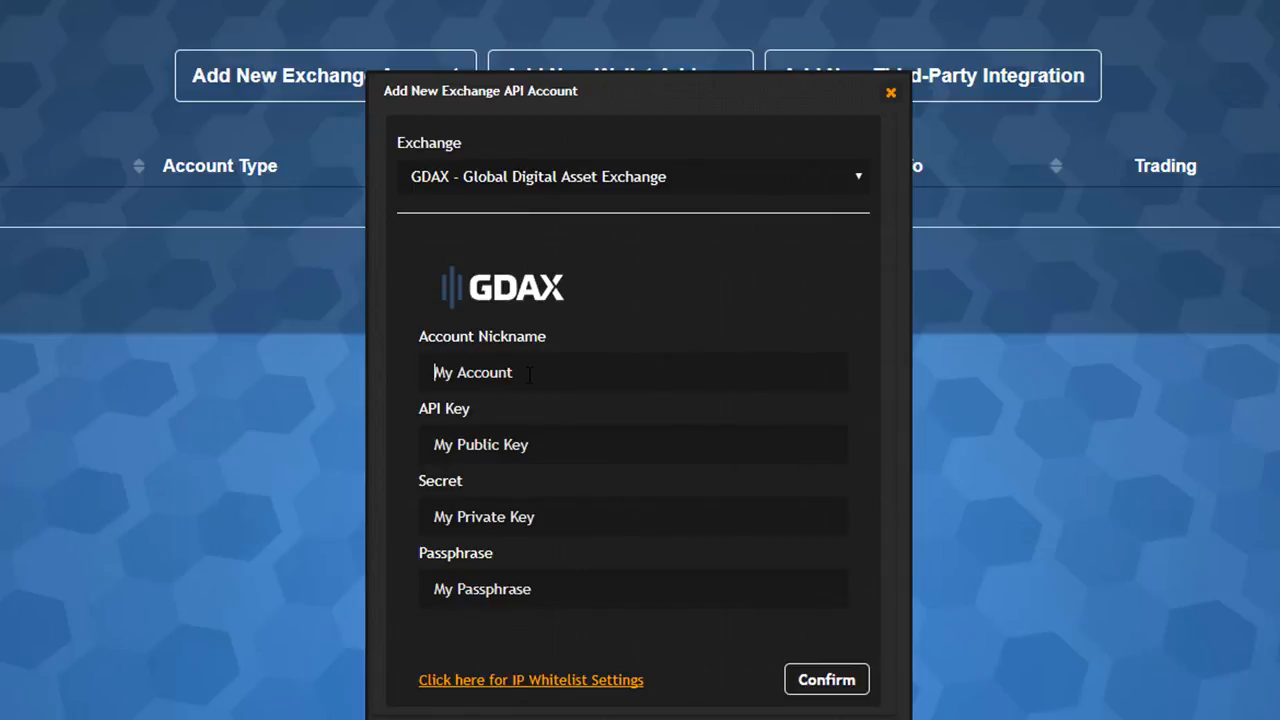
text(coini)
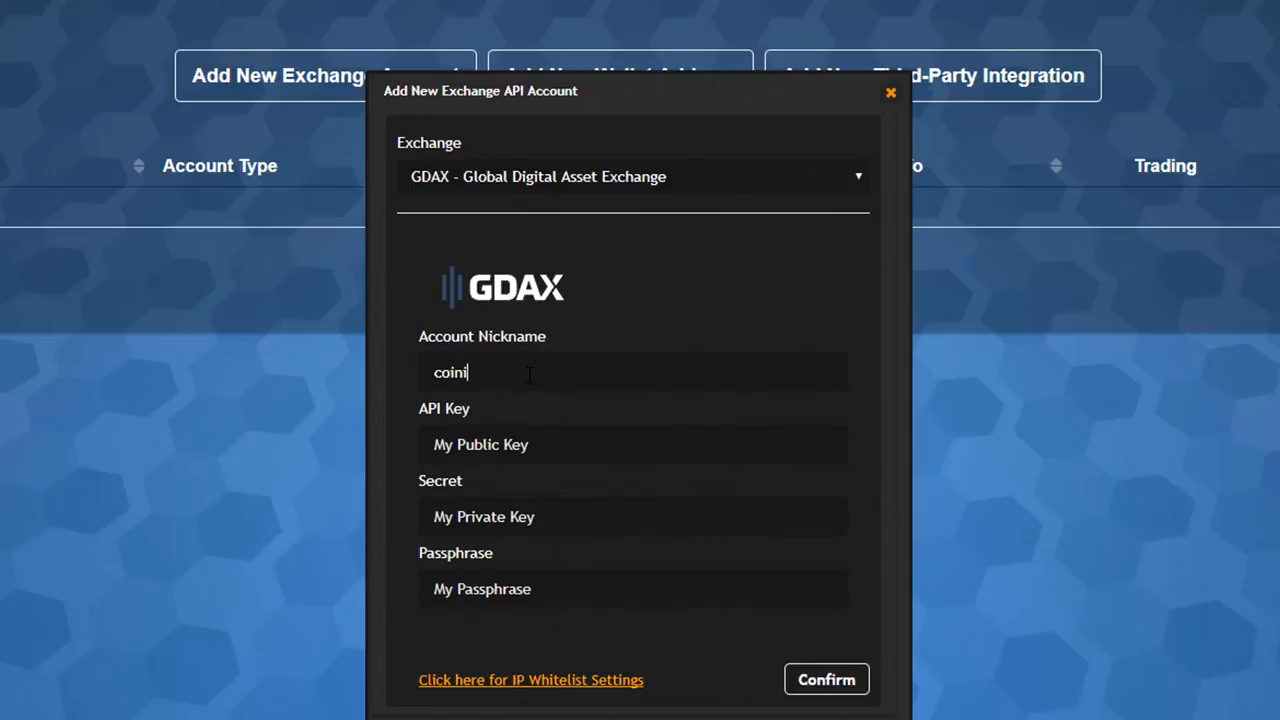
text(gy_g)
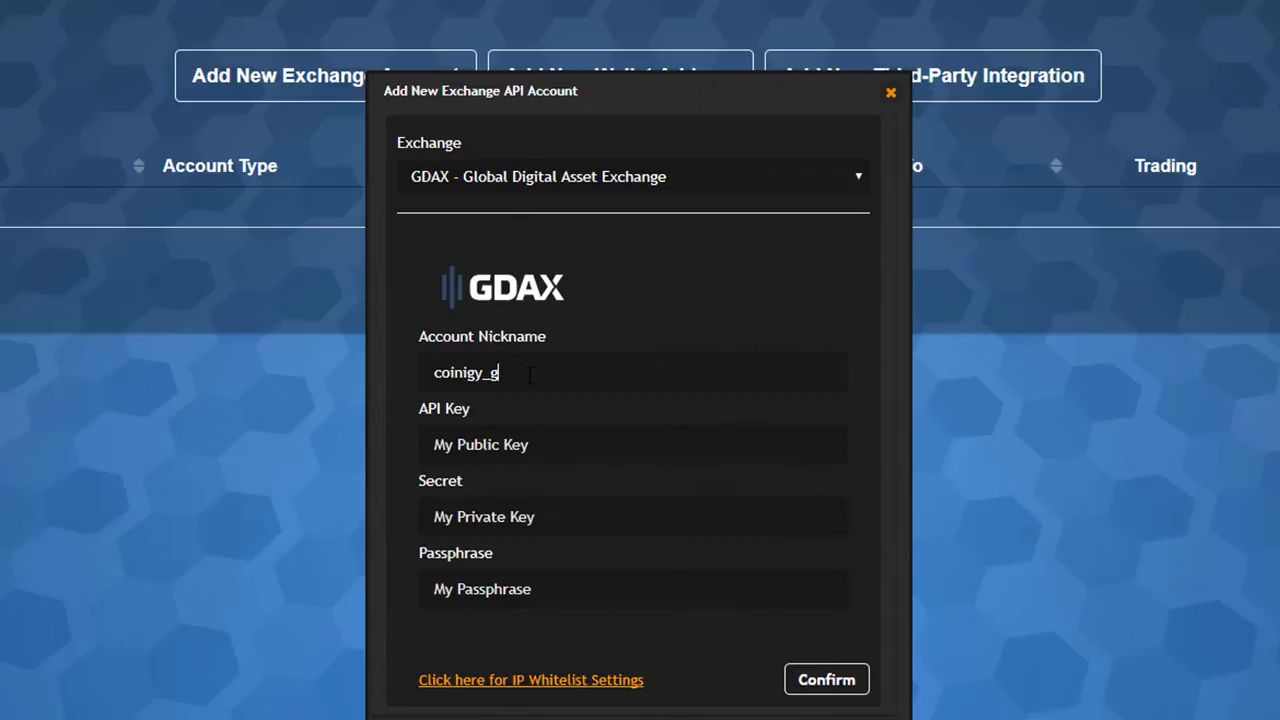
text(dax)
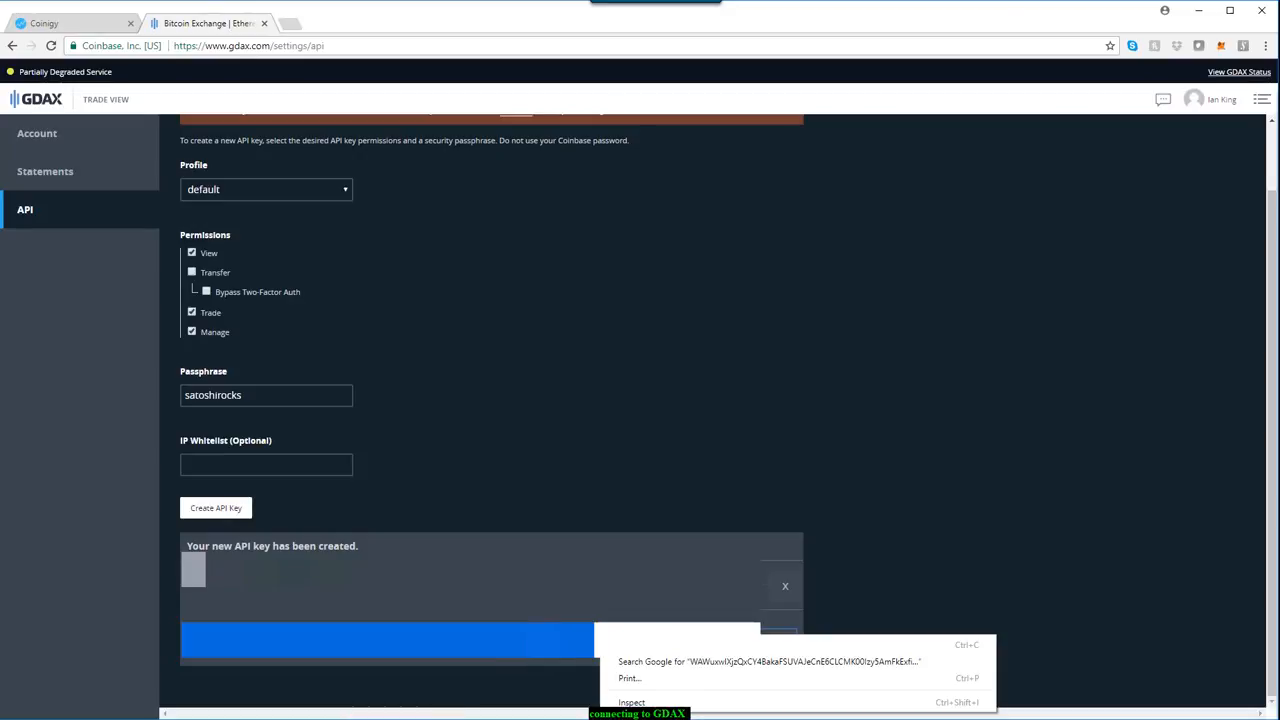
click(70, 23)
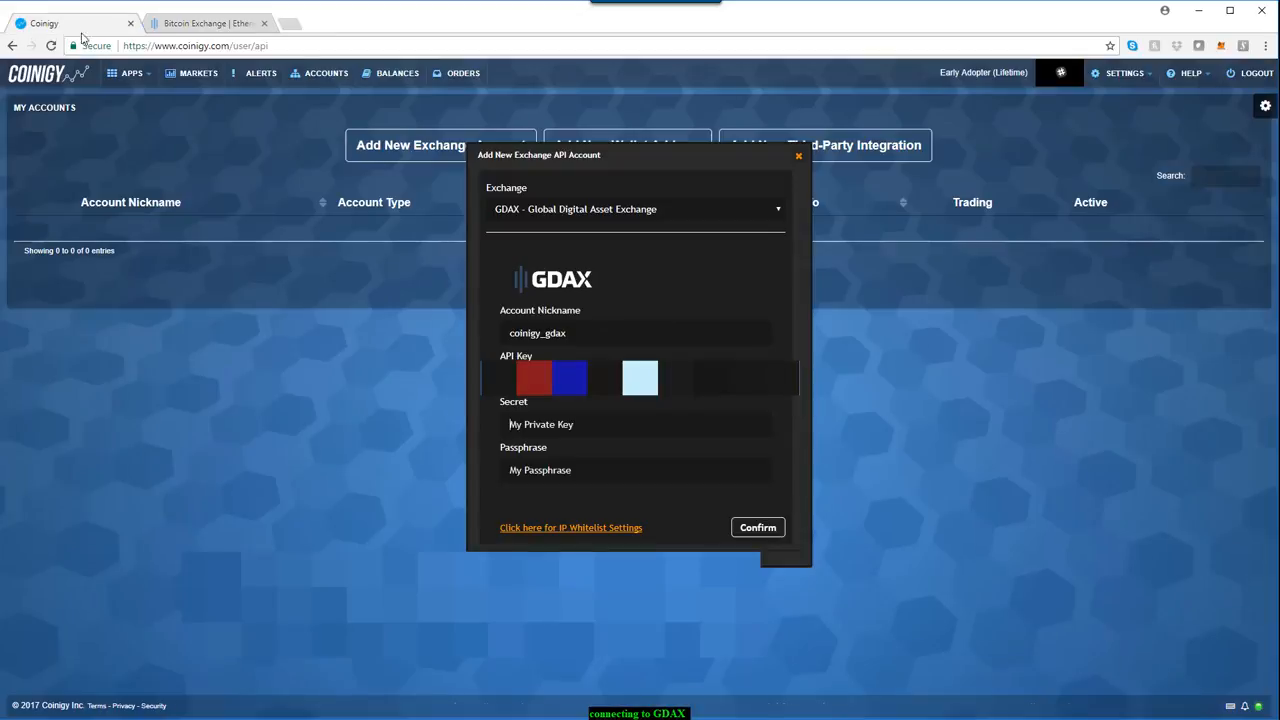
right_click(540, 424)
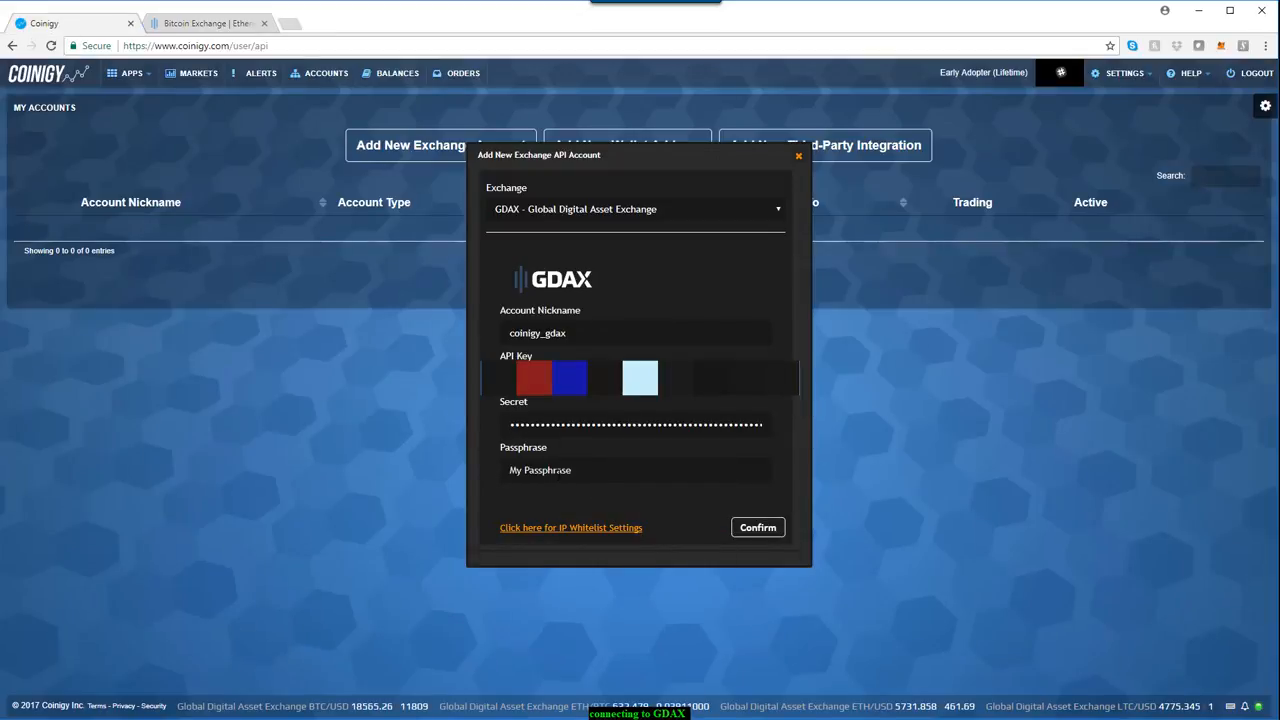
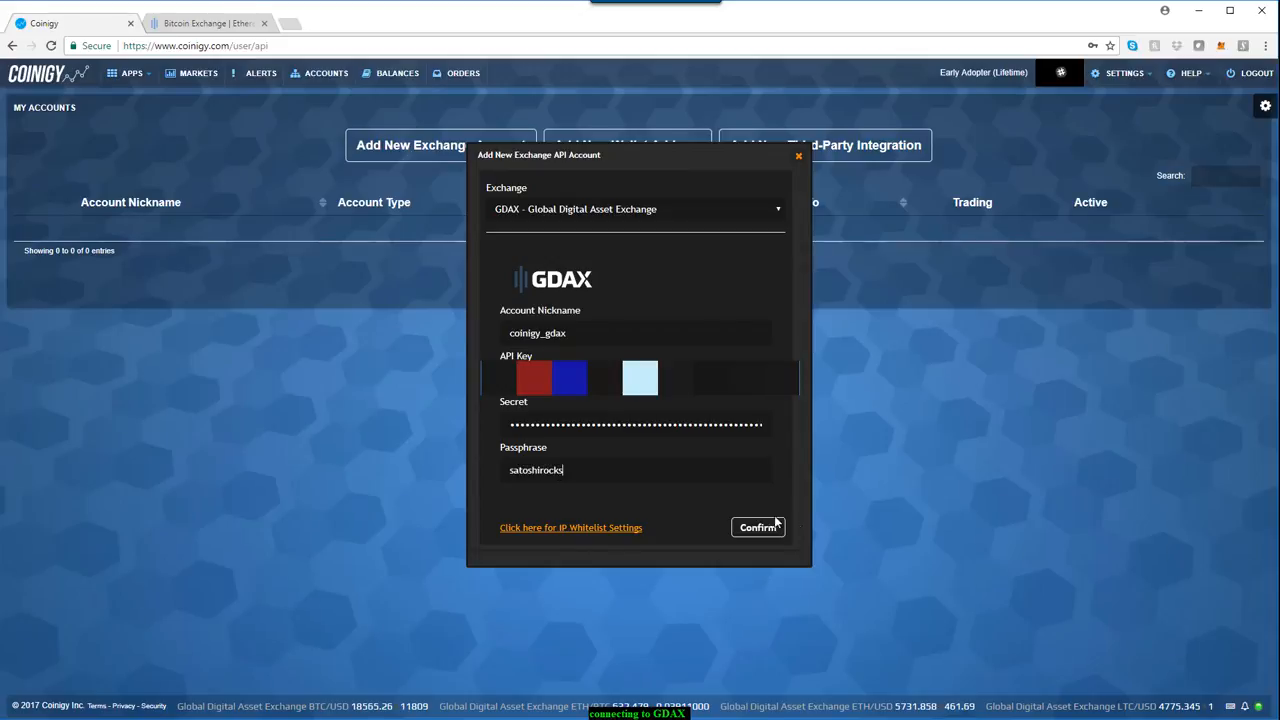
Submit the coinigy_gdax GDAX account and accept the 'Are you sure?' prompt.
click(757, 527)
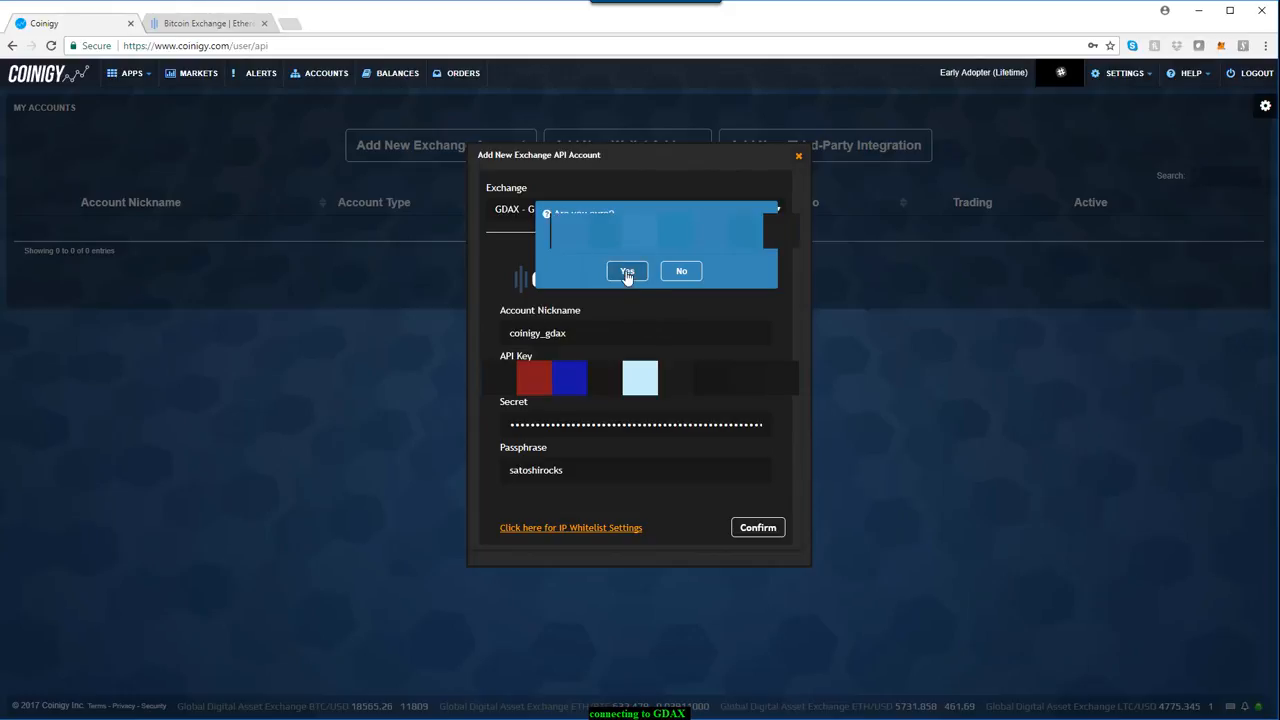
click(627, 271)
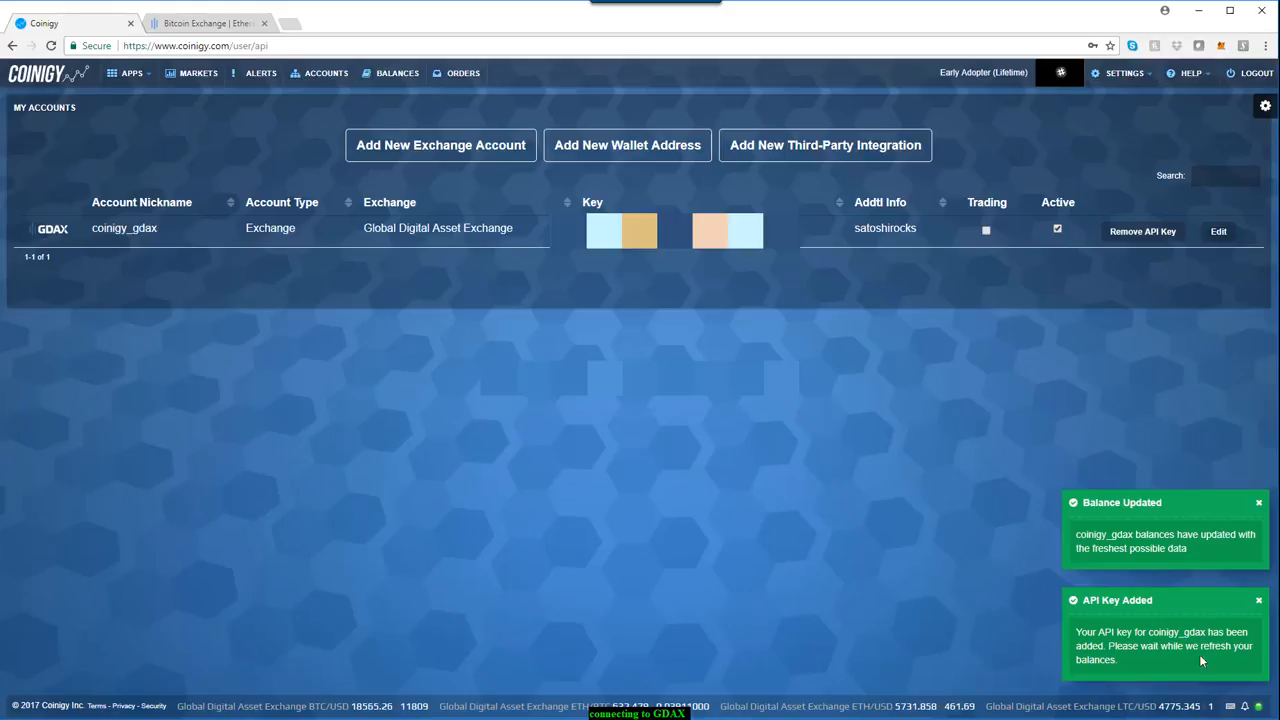
mouse_move(1163, 643)
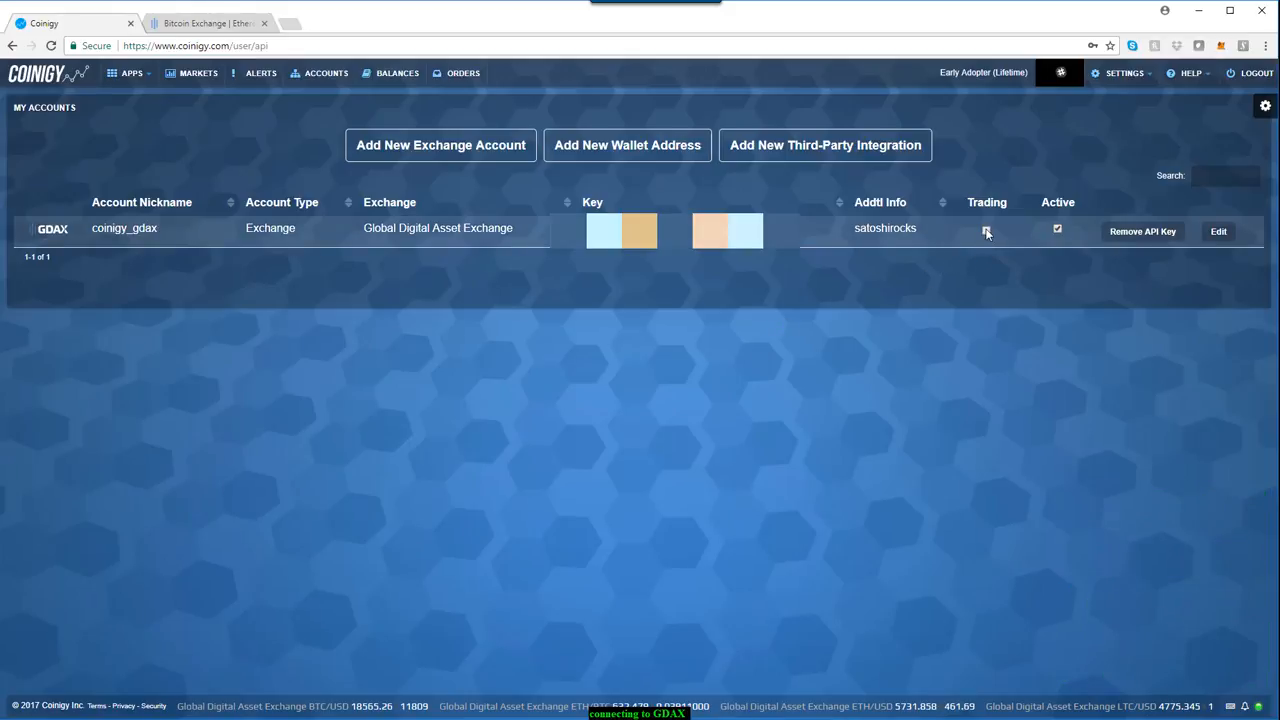
Enable Trading on the coinigy_gdax account and confirm the activation.
click(986, 229)
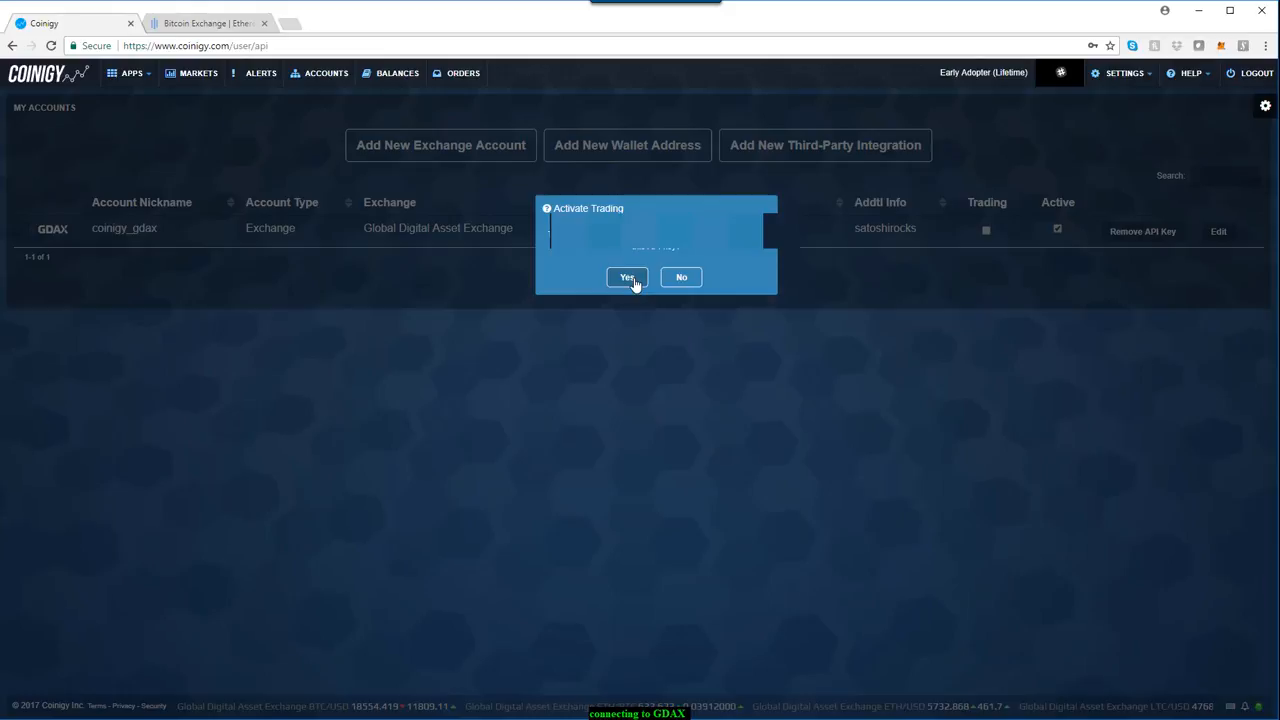
click(627, 277)
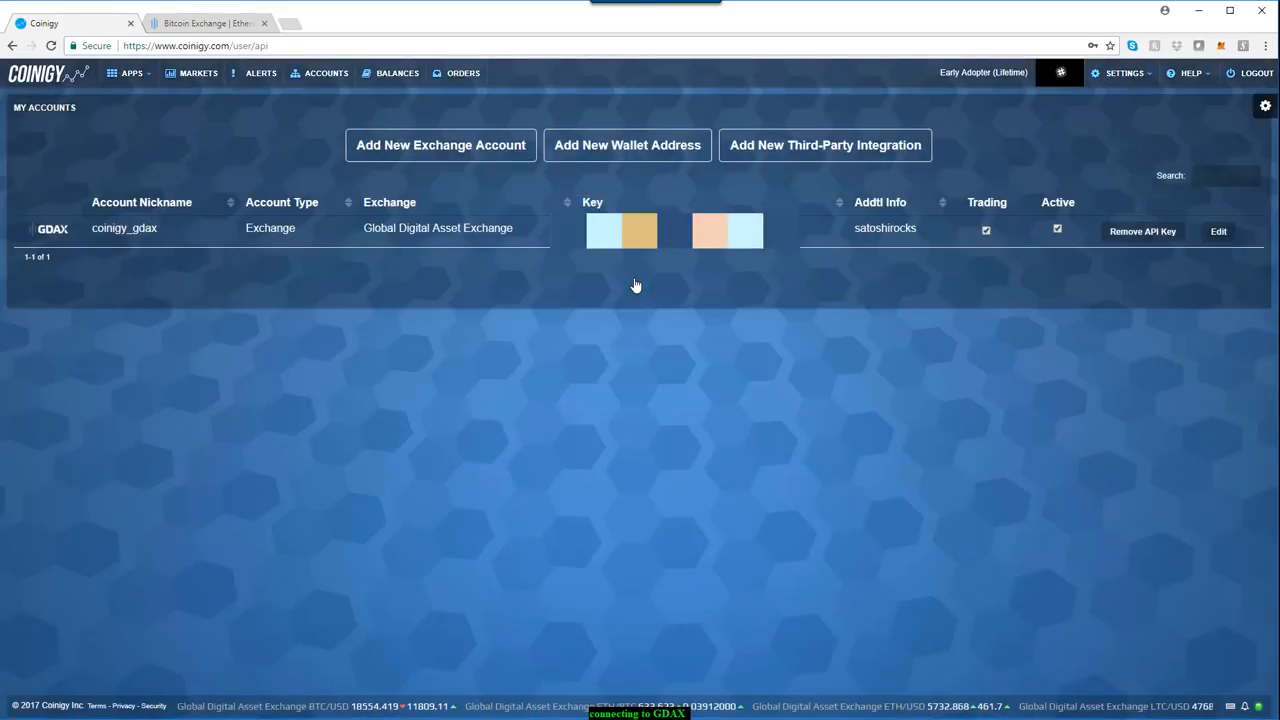
click(986, 230)
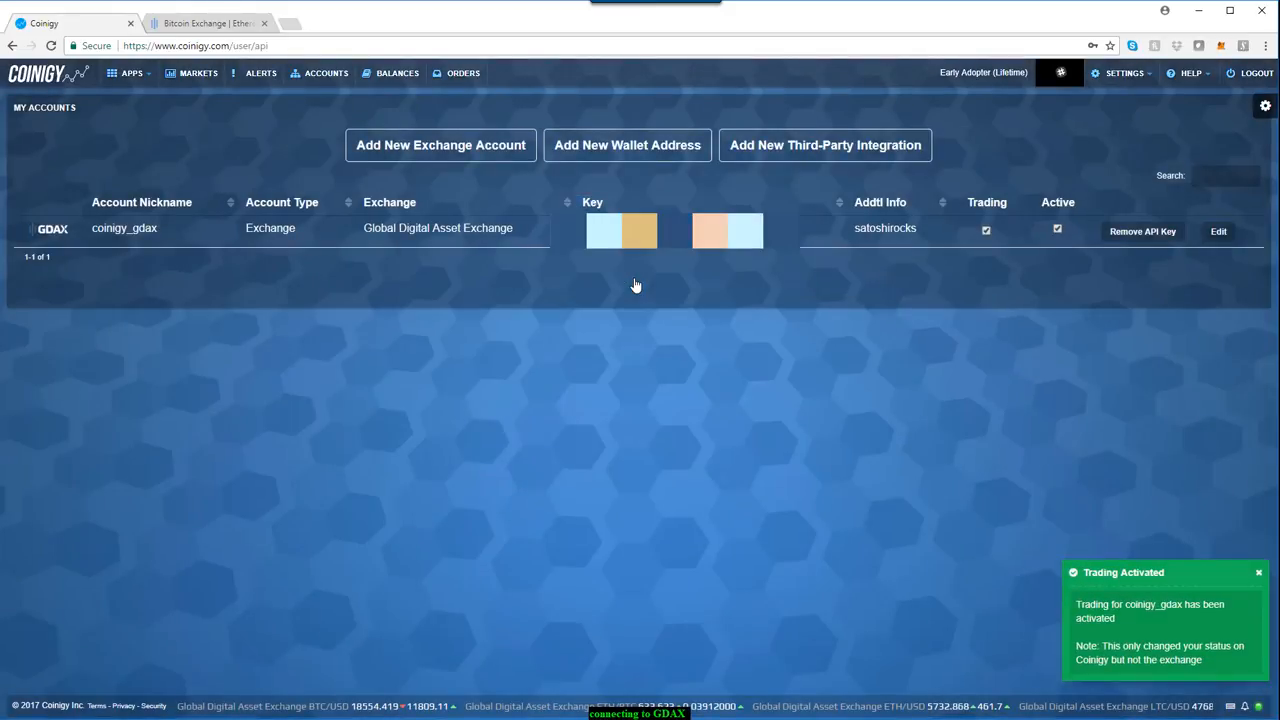